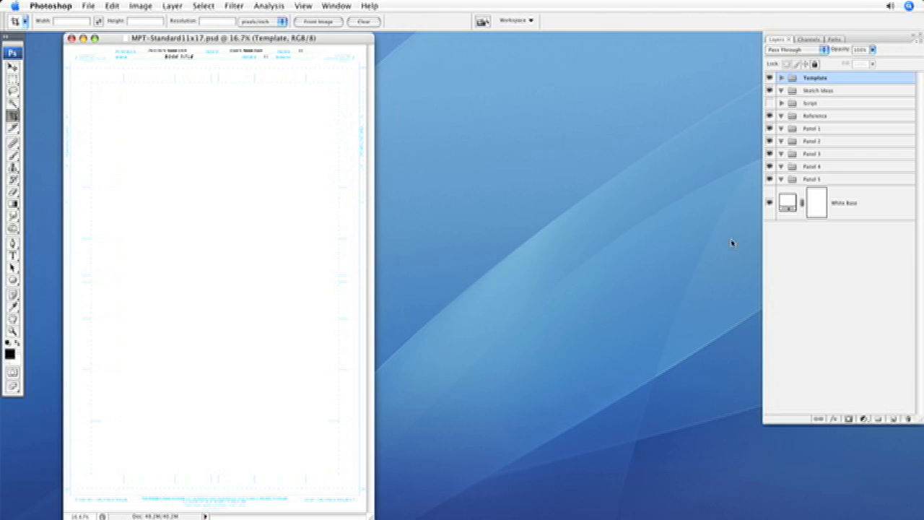
pyautogui.moveTo(618, 297)
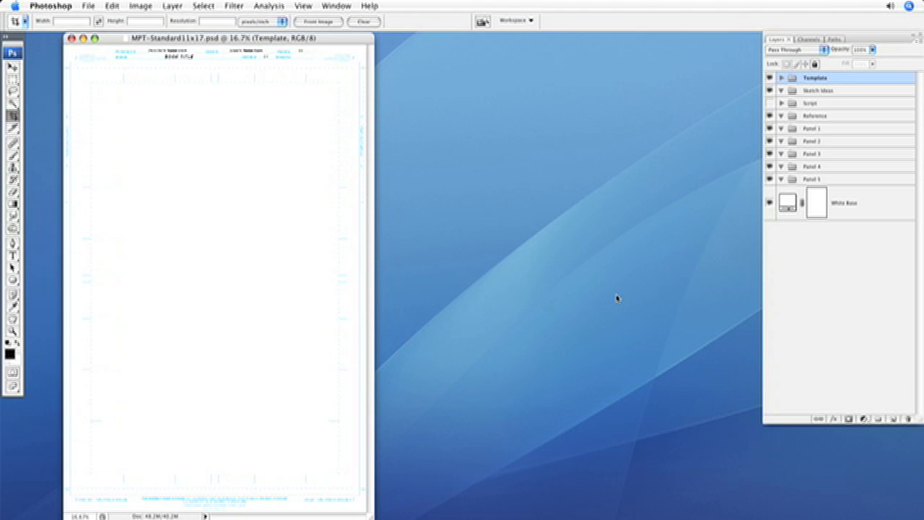
pyautogui.moveTo(427, 169)
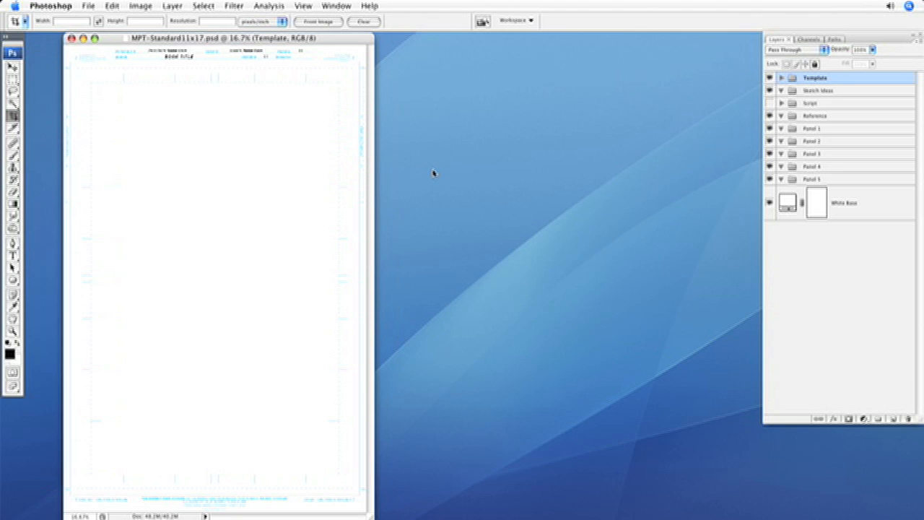
pyautogui.moveTo(456, 133)
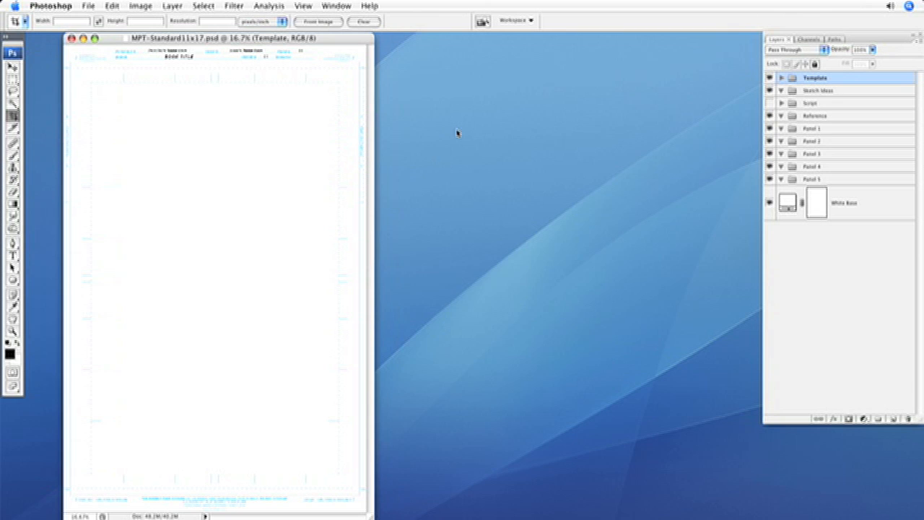
pyautogui.moveTo(410, 128)
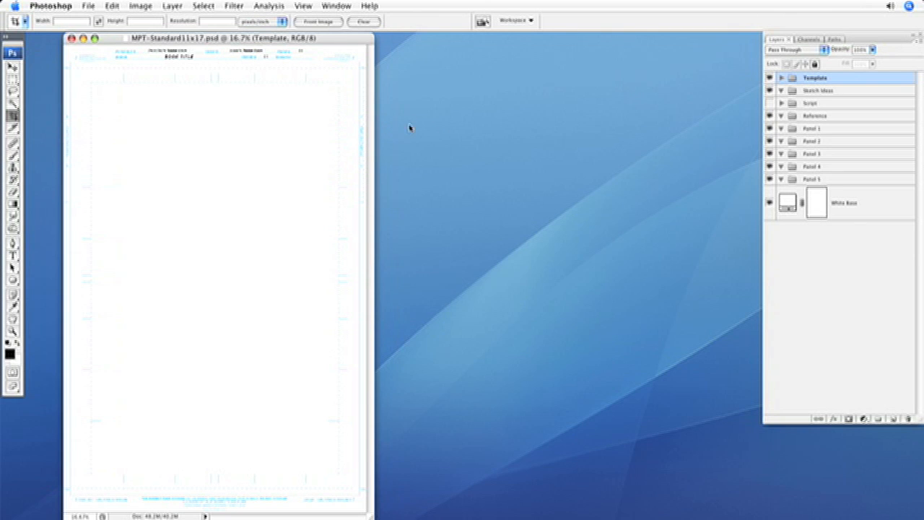
# Start duplicating the 11x17 template via Image > Duplicate
pyautogui.click(203, 6)
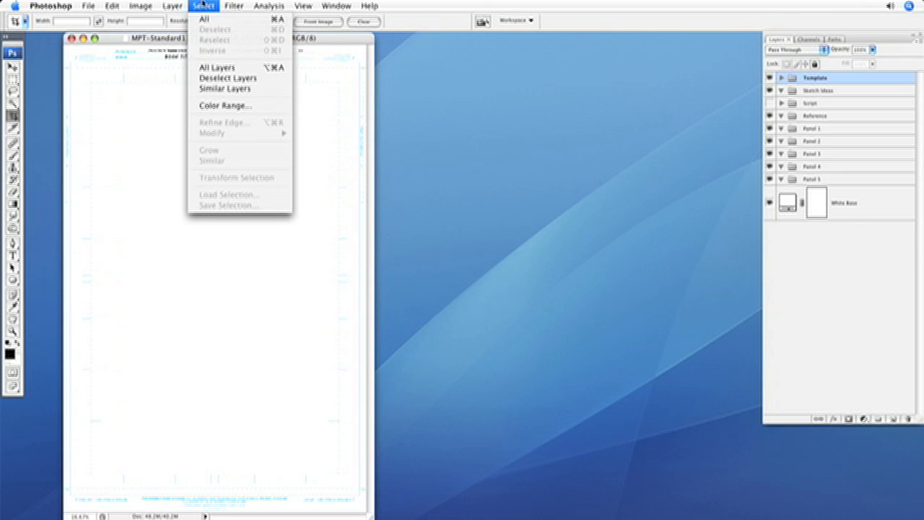
pyautogui.click(141, 5)
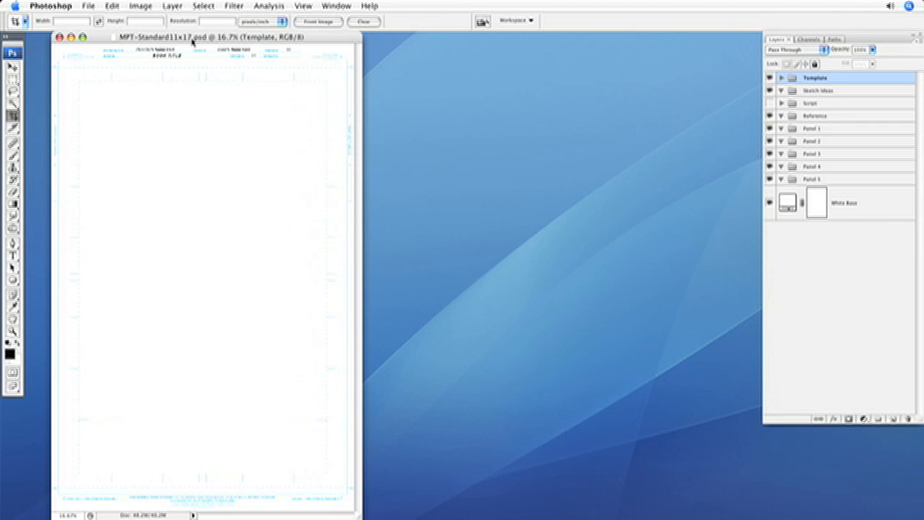
pyautogui.click(140, 6)
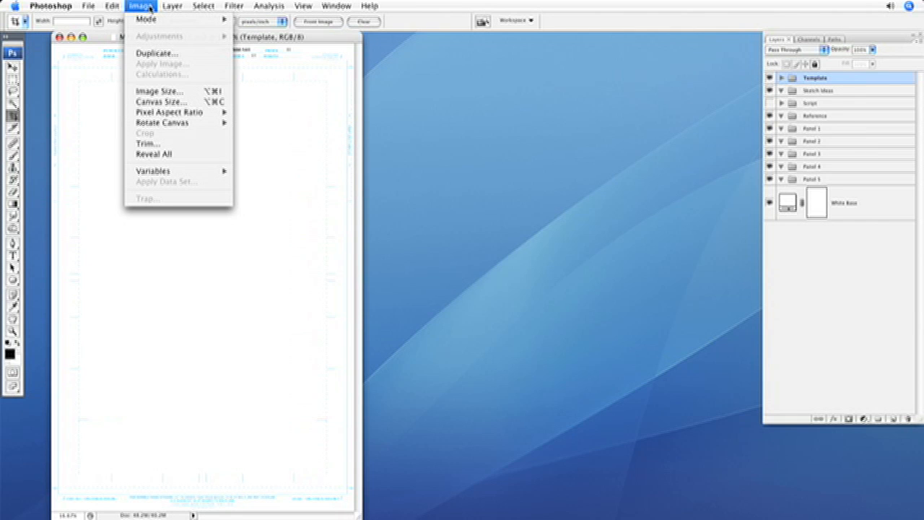
pyautogui.click(155, 52)
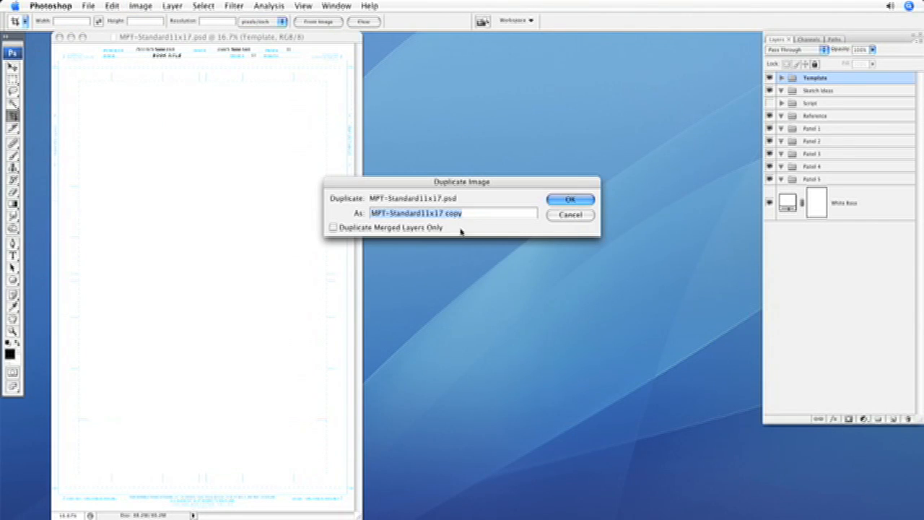
# Name the copy 'MPT-Standard11x17 TEMP' and create it beside the original
pyautogui.click(477, 212)
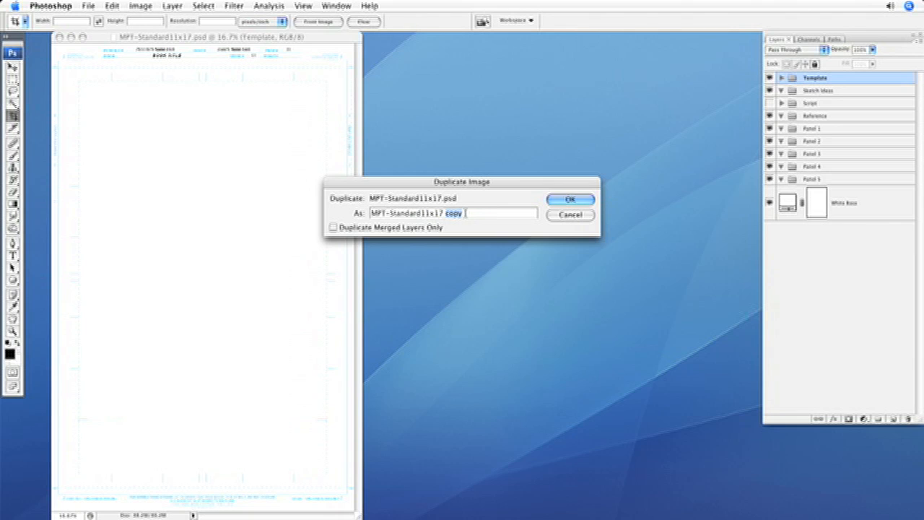
pyautogui.write('TEM')
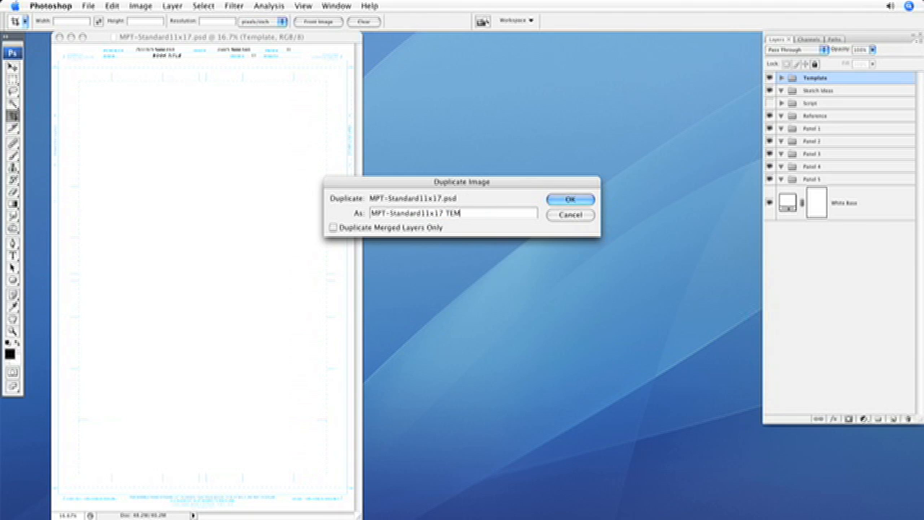
pyautogui.write('P')
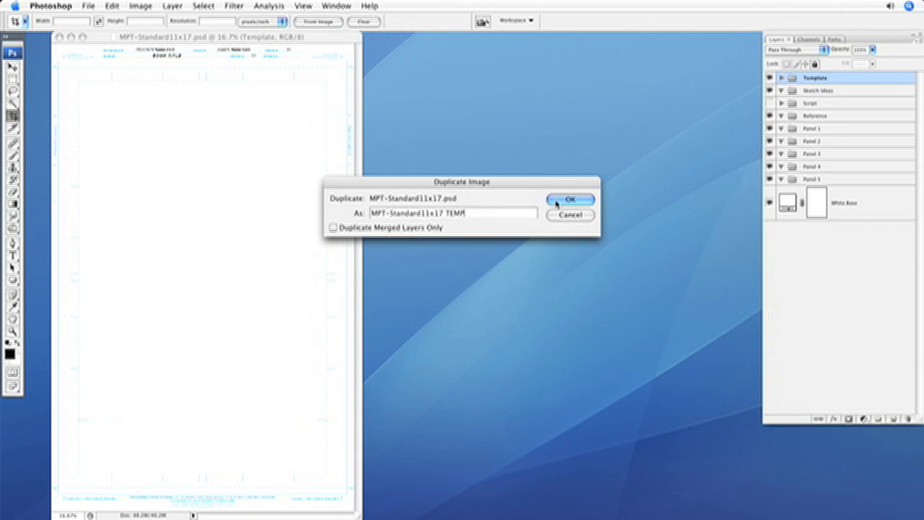
pyautogui.click(569, 199)
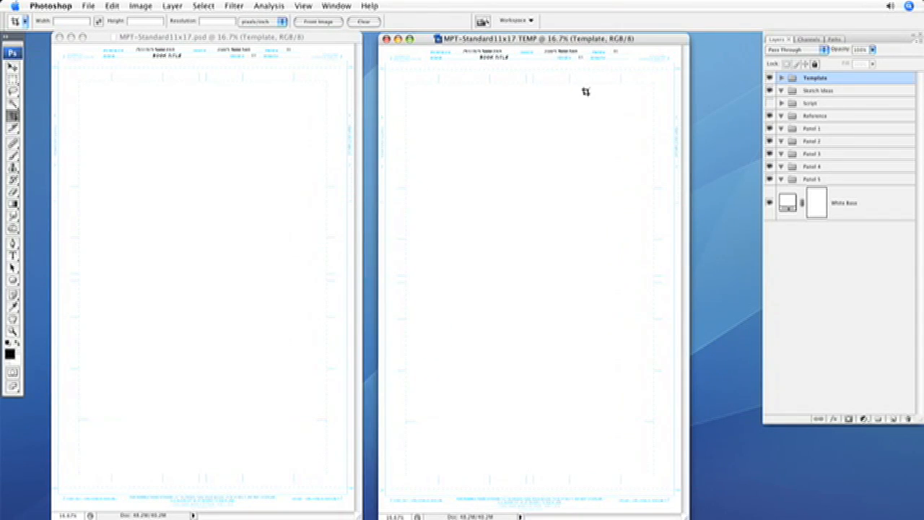
pyautogui.moveTo(401, 81)
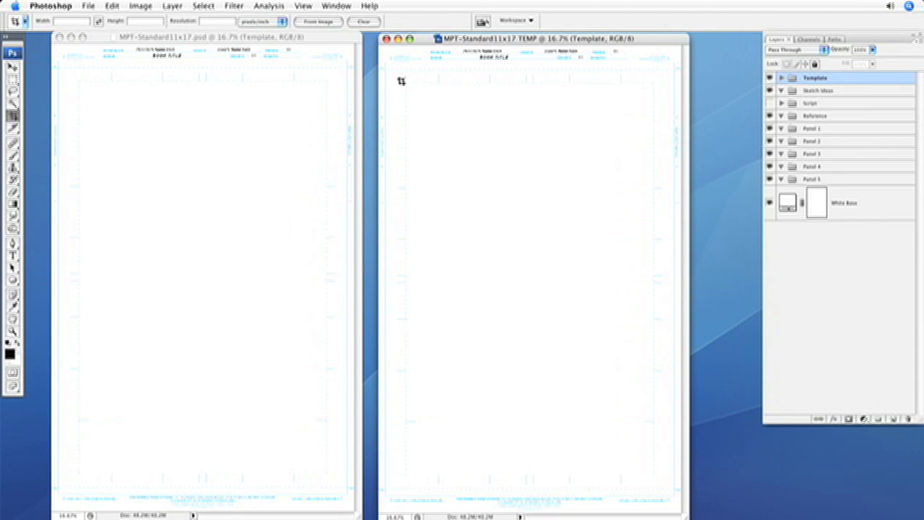
# Bring the original MPT-Standard11x17 document forward as the active document
pyautogui.click(202, 34)
pyautogui.write('L ')
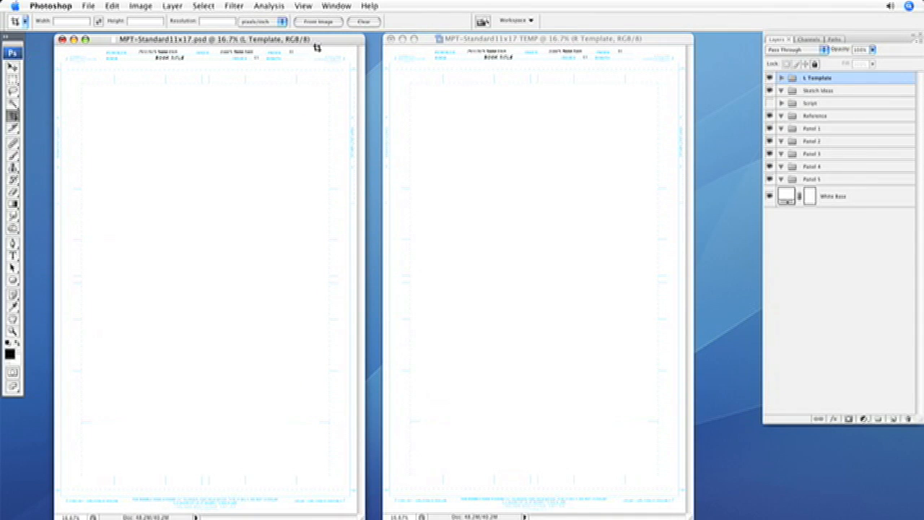
# Use the View menu to show guides on the L Template document
pyautogui.click(303, 6)
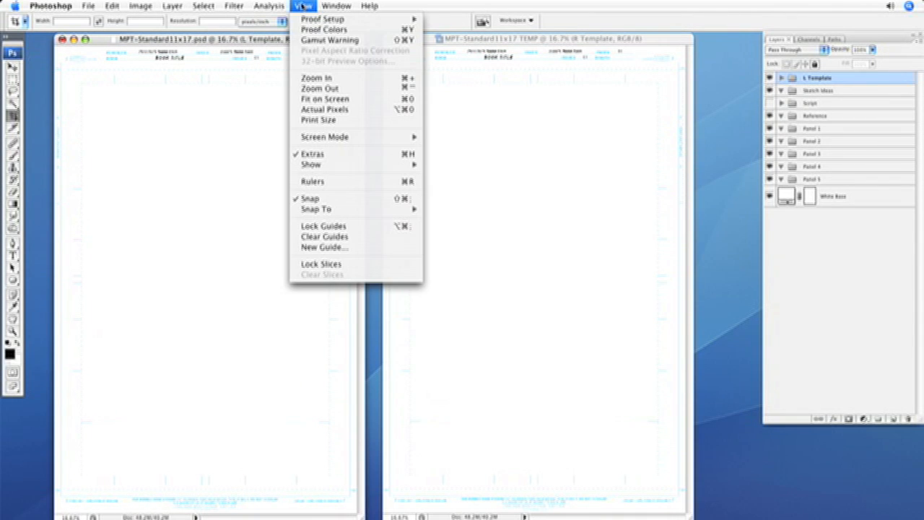
pyautogui.moveTo(311, 165)
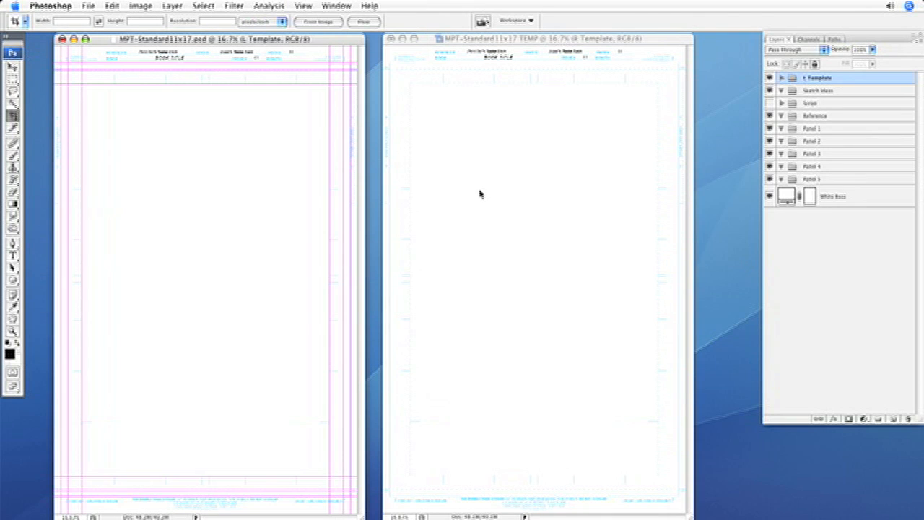
pyautogui.moveTo(298, 168)
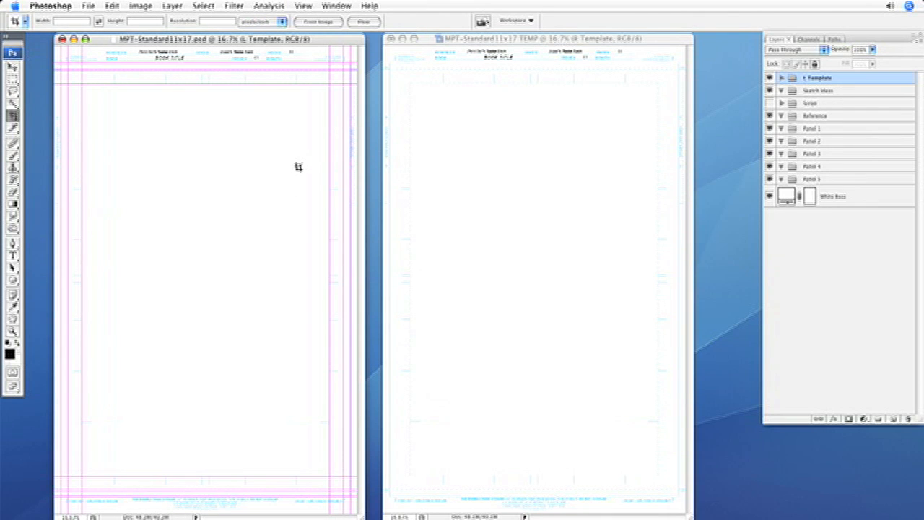
pyautogui.moveTo(306, 116)
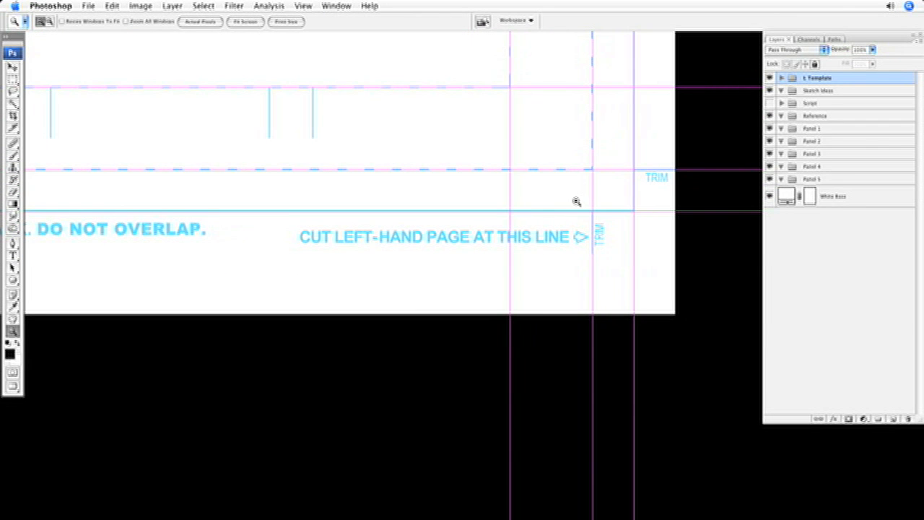
pyautogui.moveTo(311, 240)
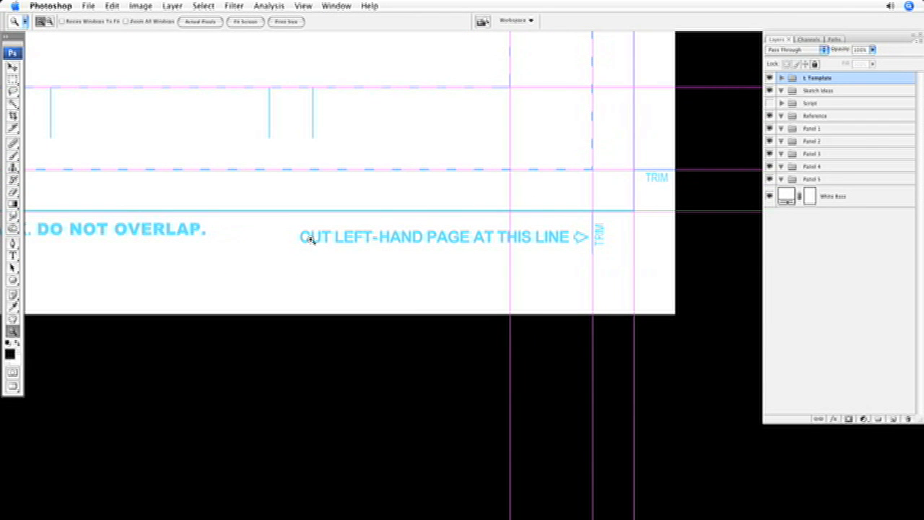
pyautogui.moveTo(523, 245)
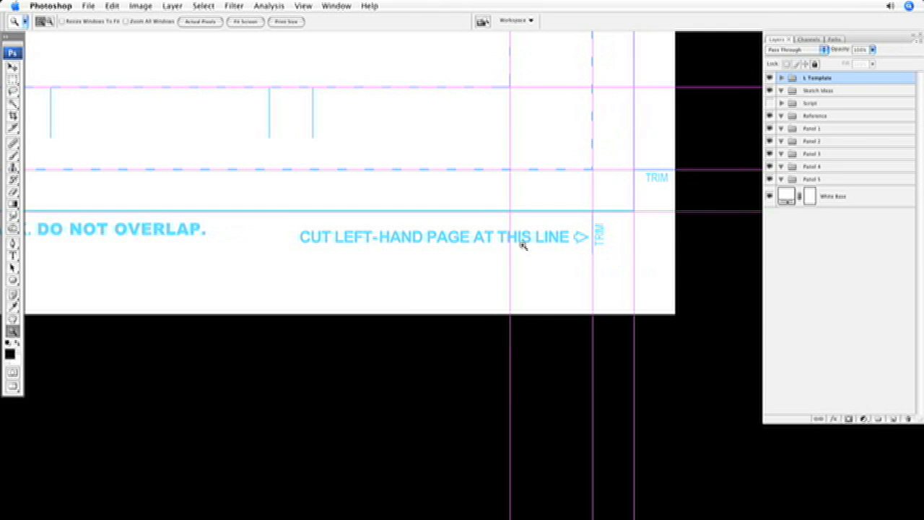
pyautogui.moveTo(453, 248)
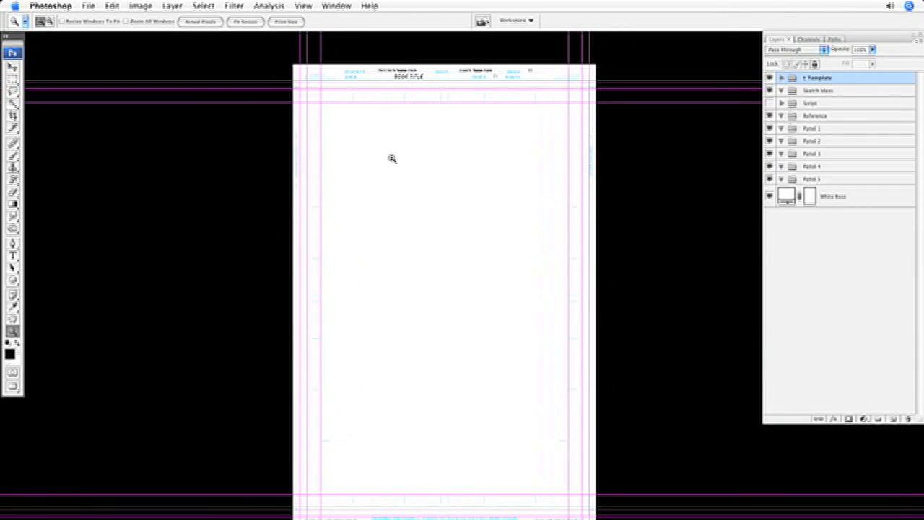
# Switch to the TEMP duplicate so its Template group can become R Template
pyautogui.click(11, 116)
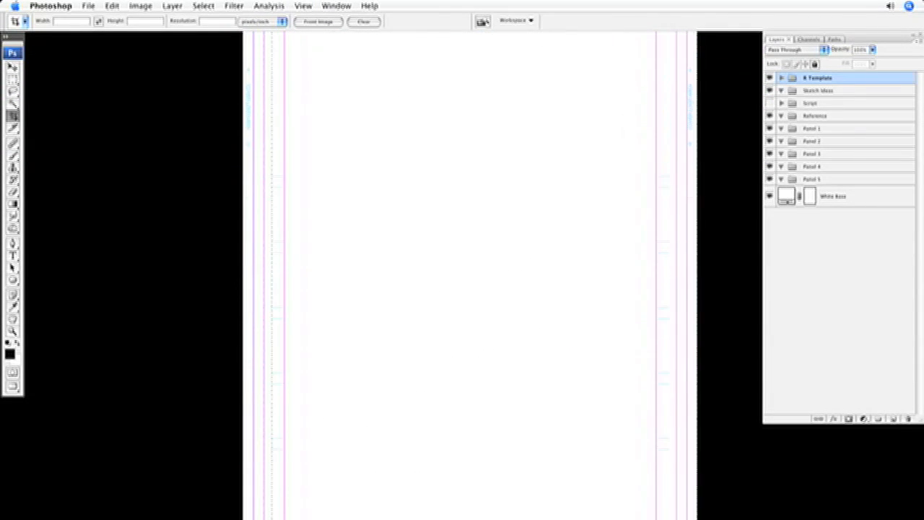
# Zoom out the TEMP document and bring the original left-hand template forward
pyautogui.scroll(-3)
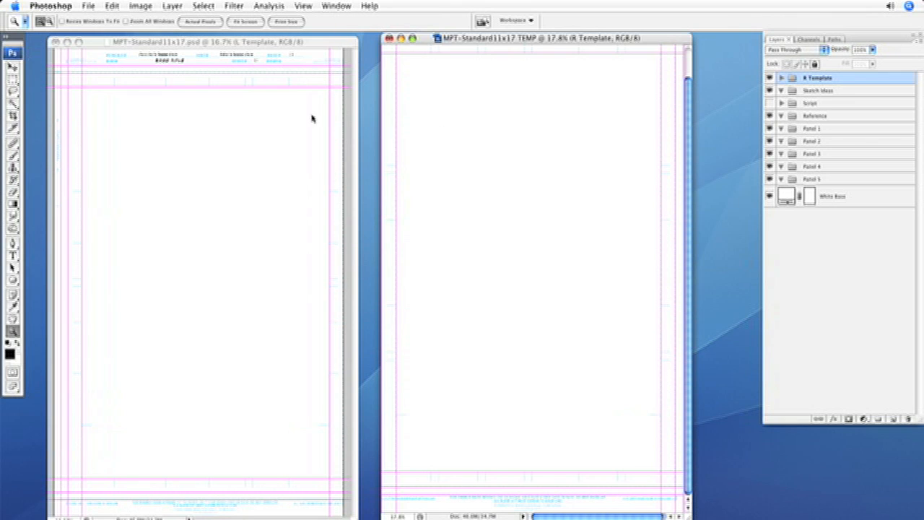
pyautogui.moveTo(150, 263)
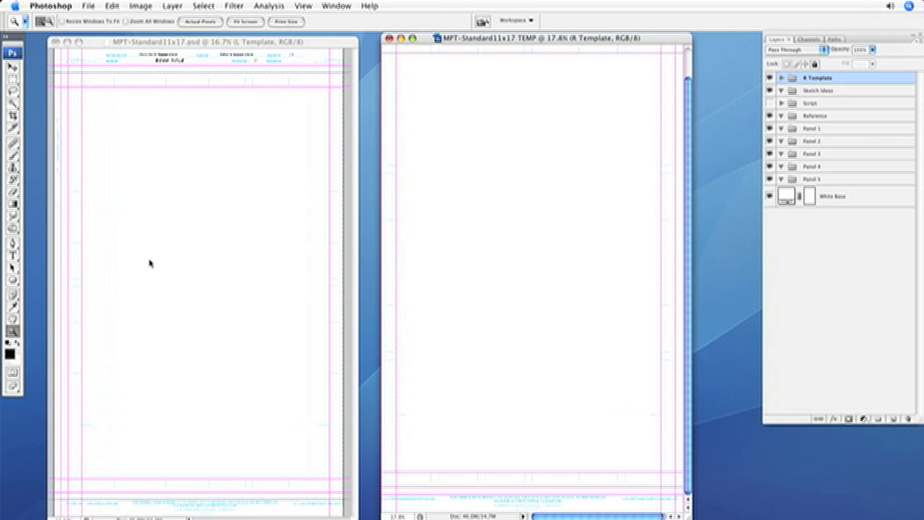
pyautogui.moveTo(514, 240)
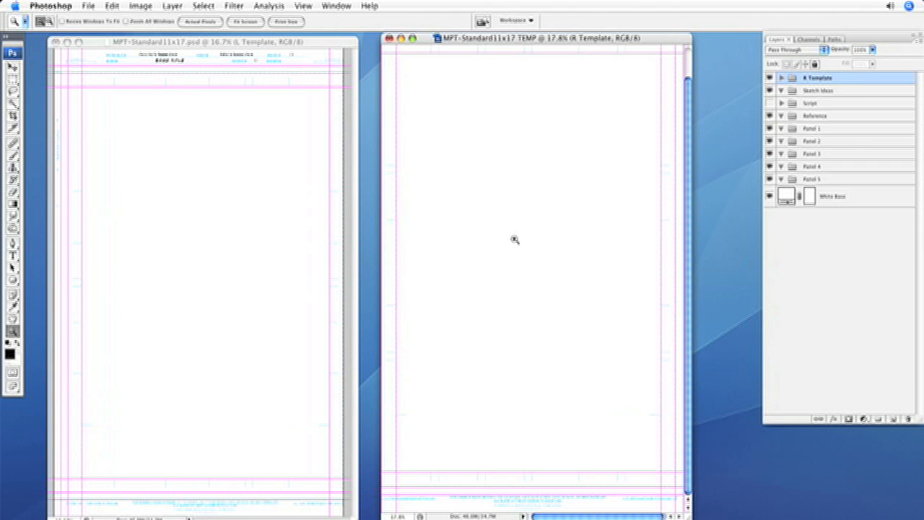
pyautogui.click(203, 40)
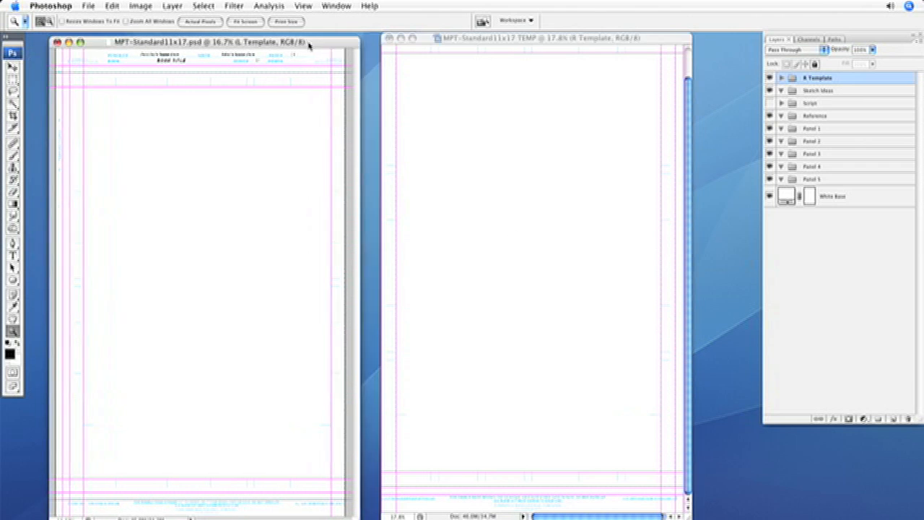
pyautogui.click(88, 6)
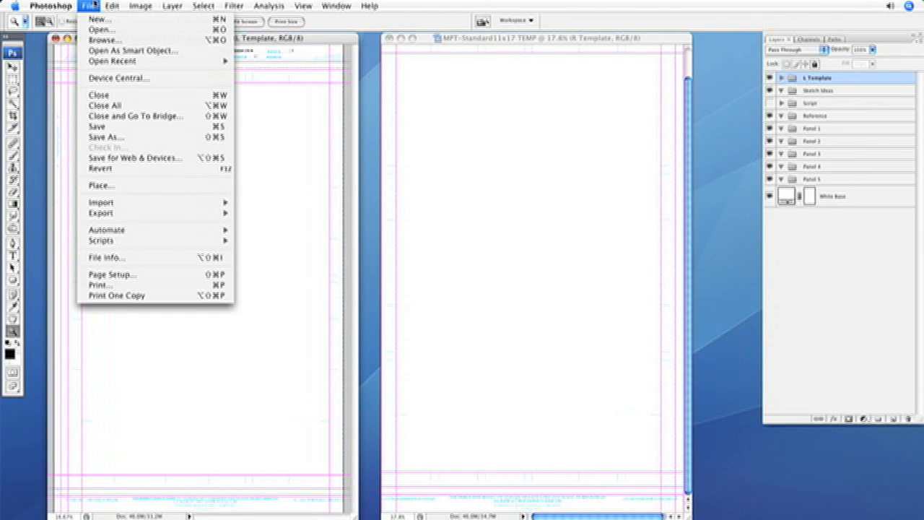
# Set the canvas to 21 inches wide, anchored middle-left, via Canvas Size
pyautogui.click(141, 6)
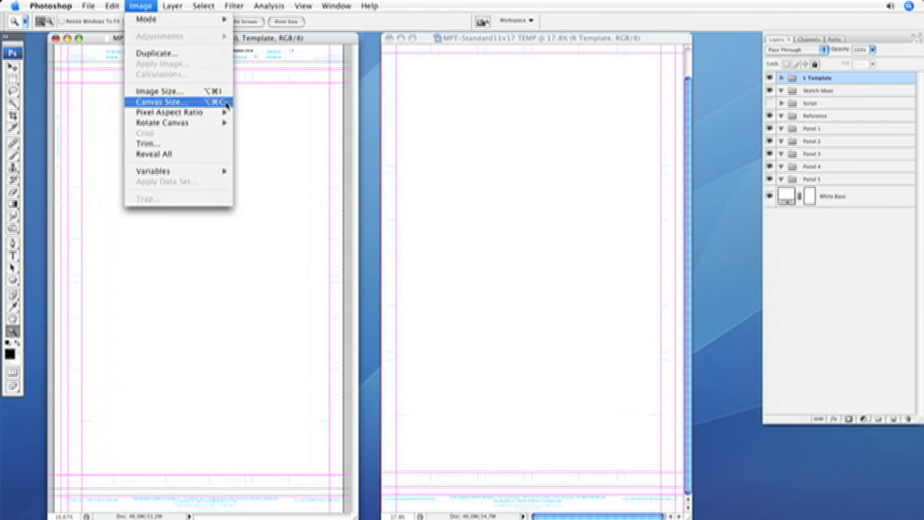
pyautogui.click(158, 101)
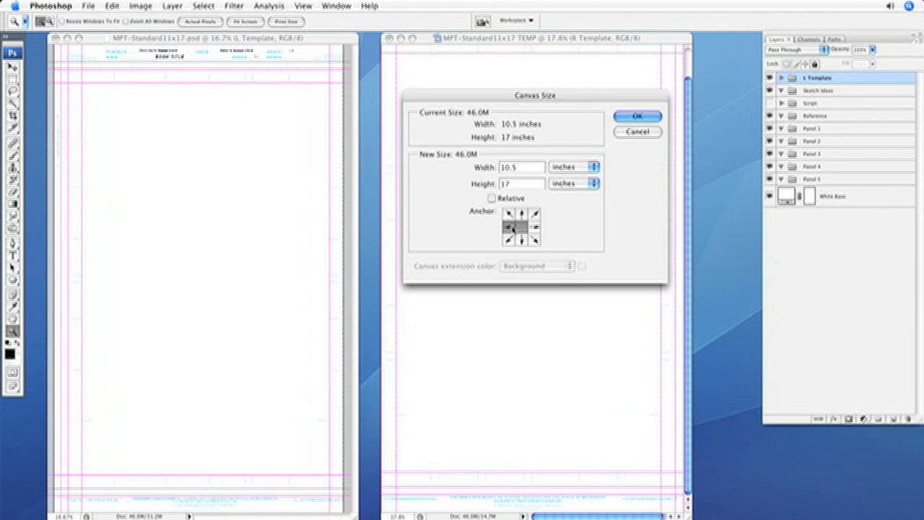
pyautogui.click(523, 215)
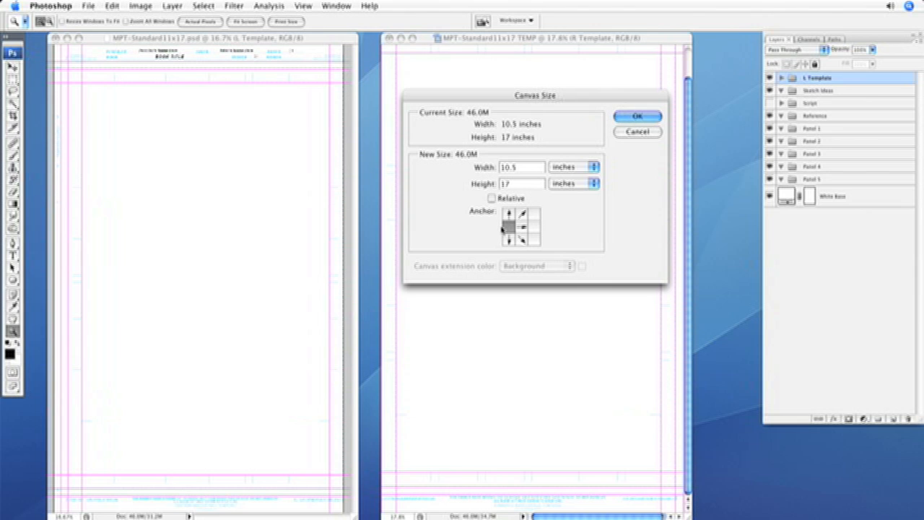
pyautogui.moveTo(522, 164)
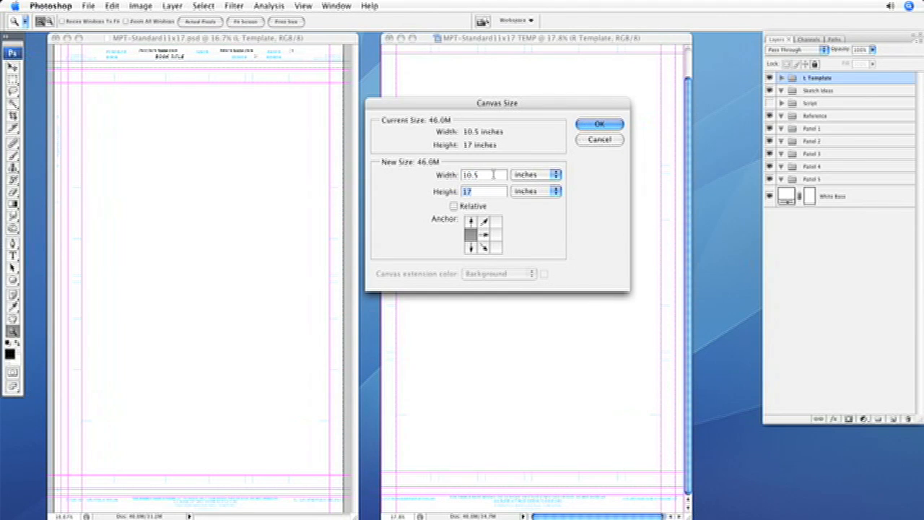
pyautogui.tripleClick(473, 175)
pyautogui.write('21')
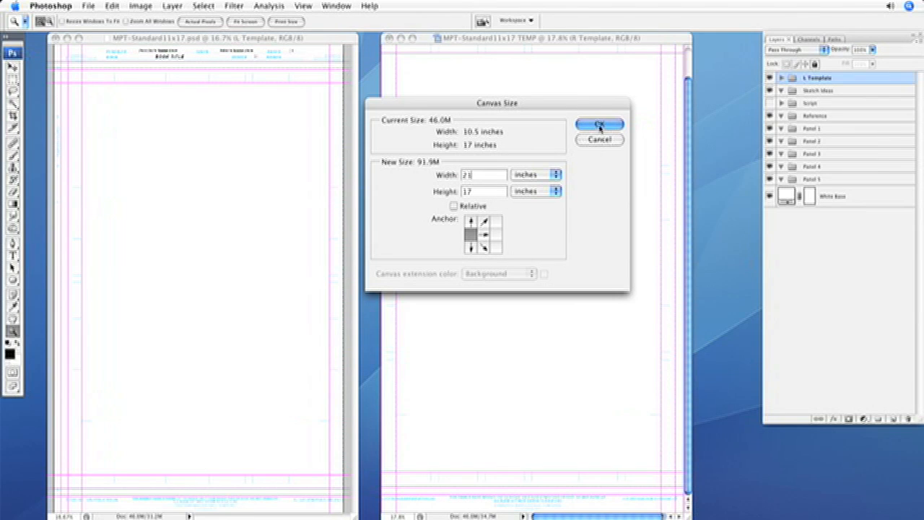
pyautogui.click(599, 124)
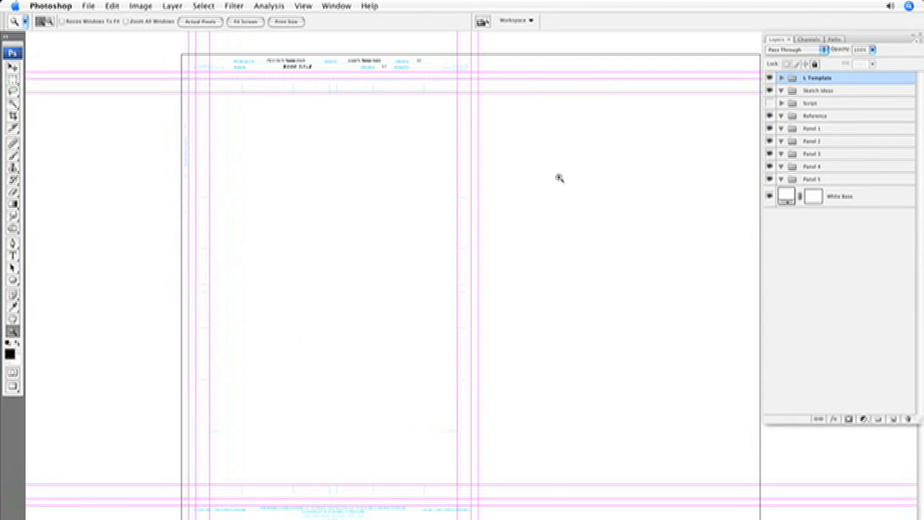
pyautogui.moveTo(211, 312)
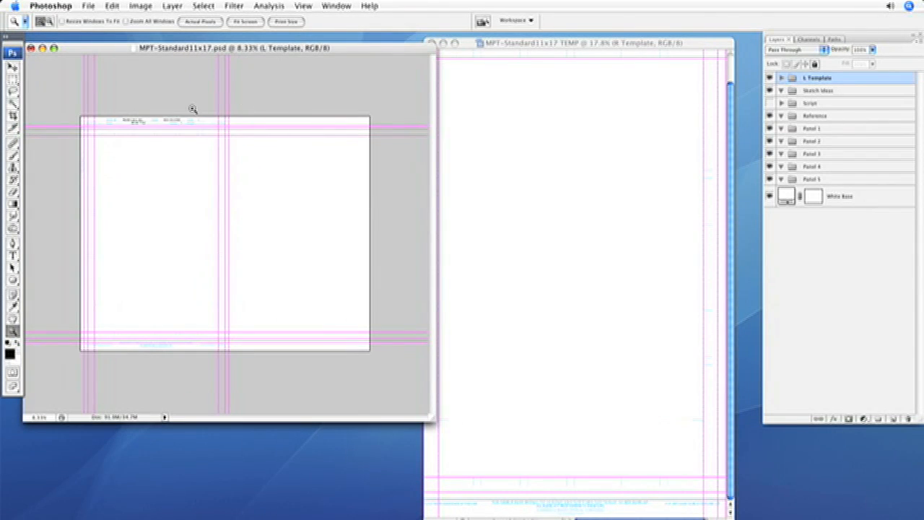
pyautogui.moveTo(605, 41)
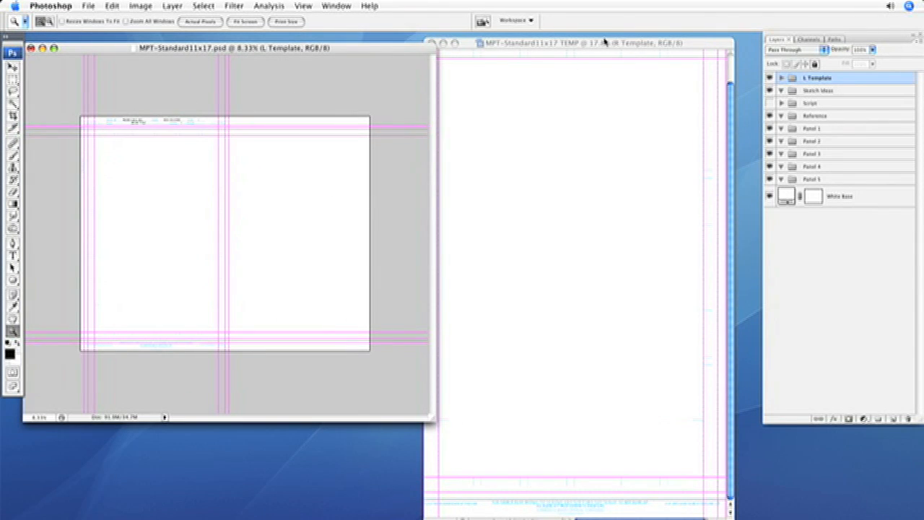
# Make the MPT-Standard11x17 TEMP right-page document active beside the widened spread
pyautogui.click(578, 44)
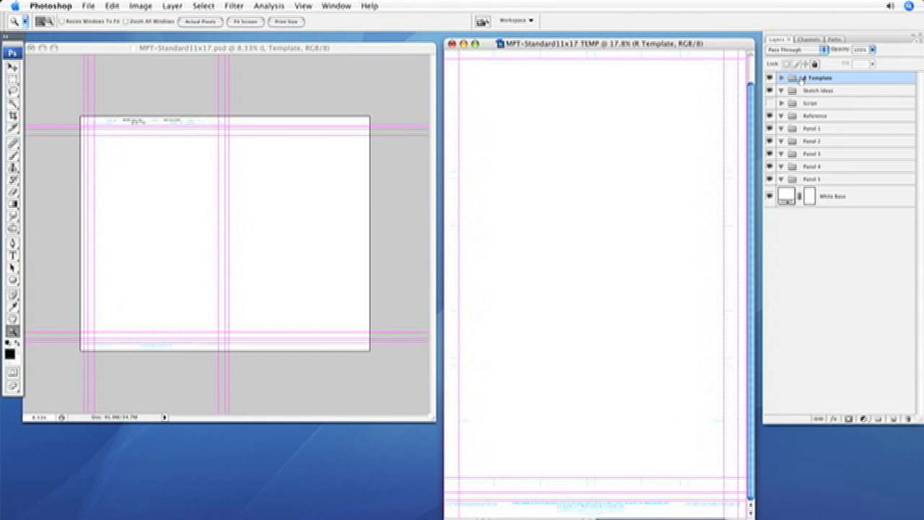
# Select the R Template group for dragging into the widened spread document
pyautogui.click(769, 78)
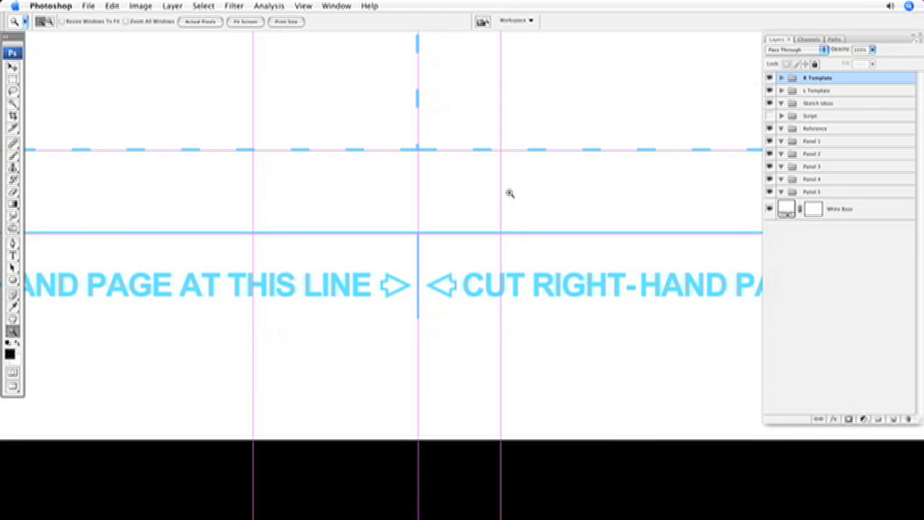
pyautogui.moveTo(506, 199)
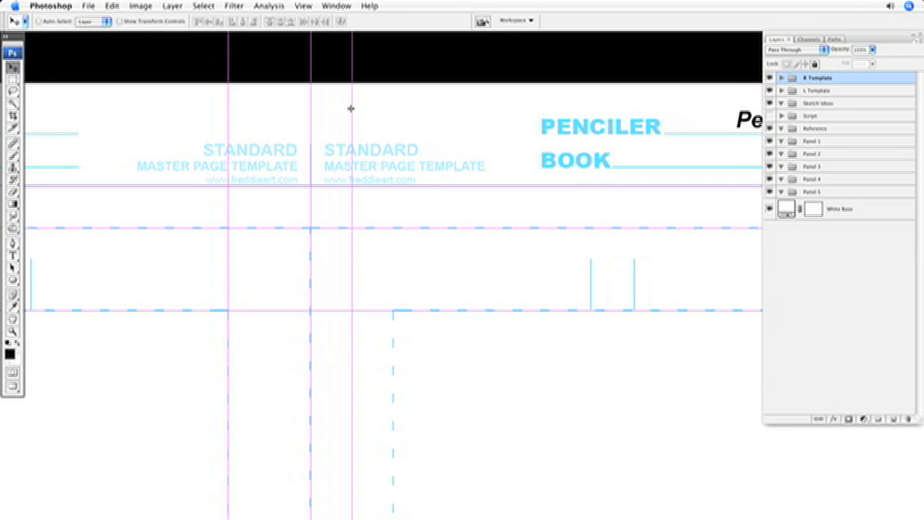
pyautogui.moveTo(364, 127)
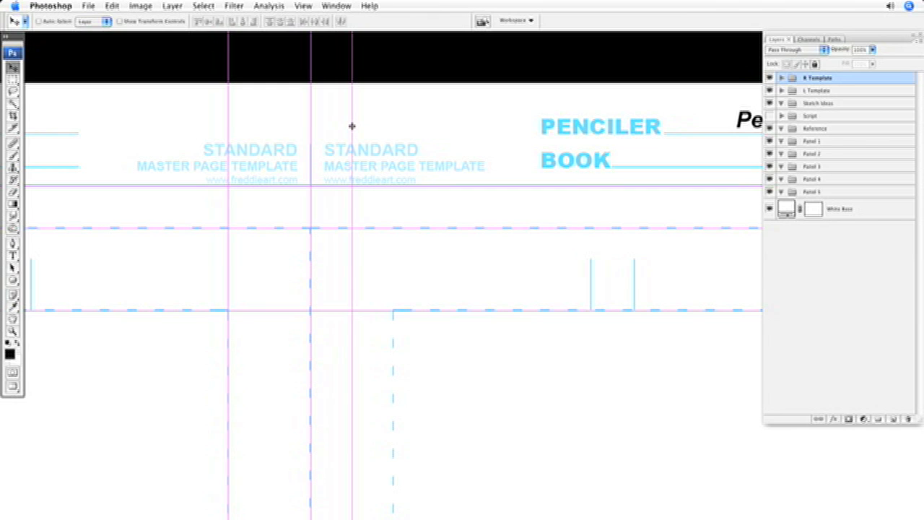
pyautogui.moveTo(352, 122)
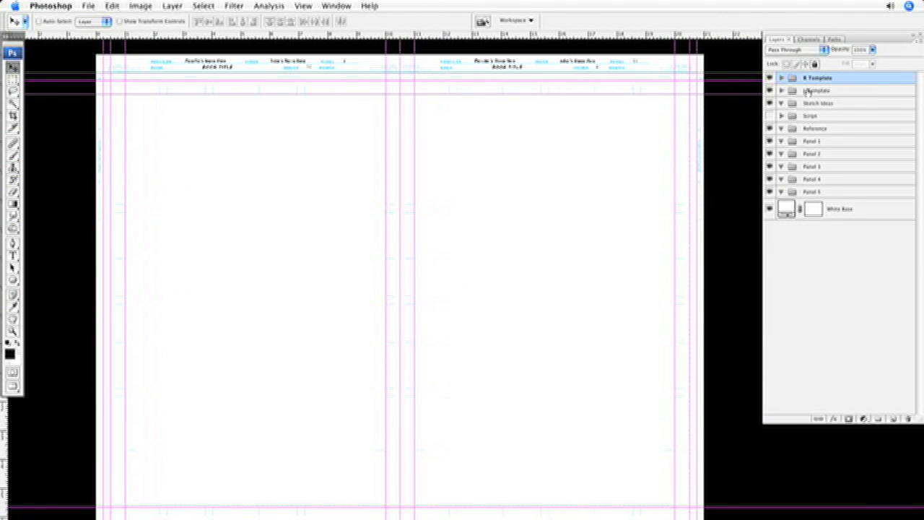
# Select the R Template and L Template groups and group them together
pyautogui.click(768, 89)
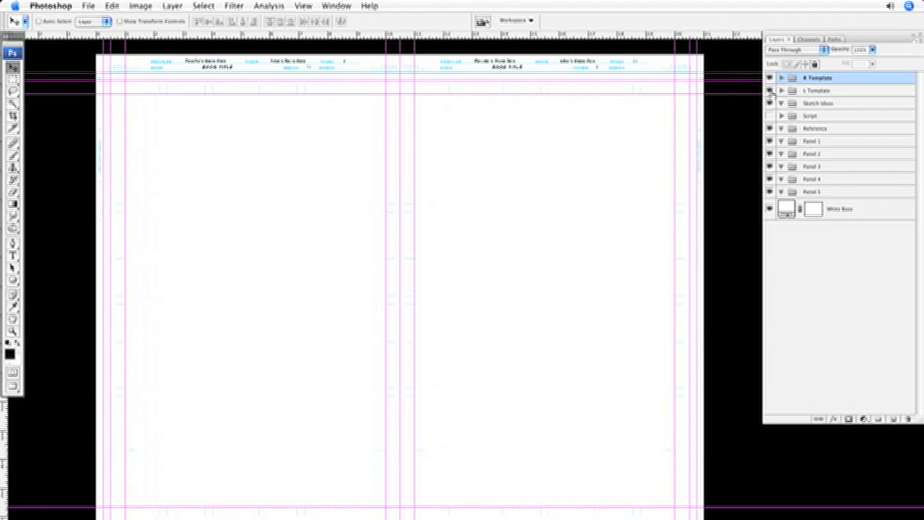
pyautogui.click(781, 78)
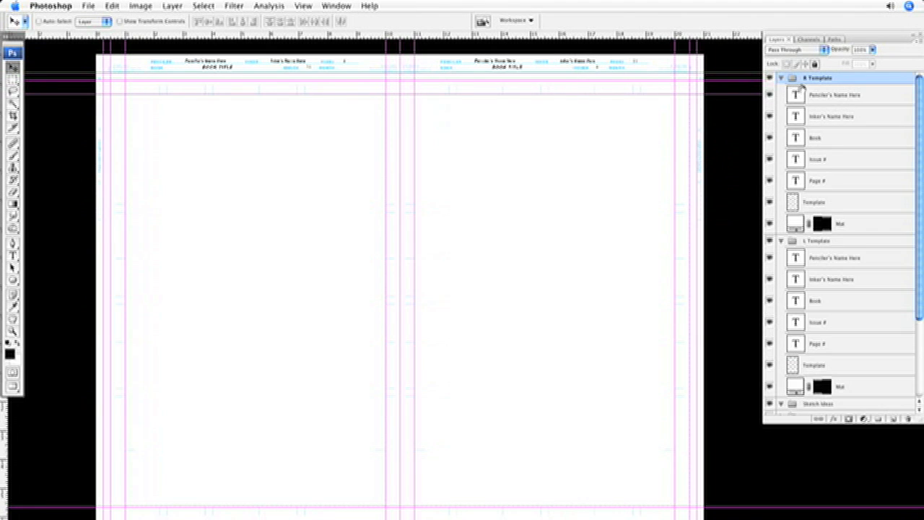
pyautogui.click(781, 78)
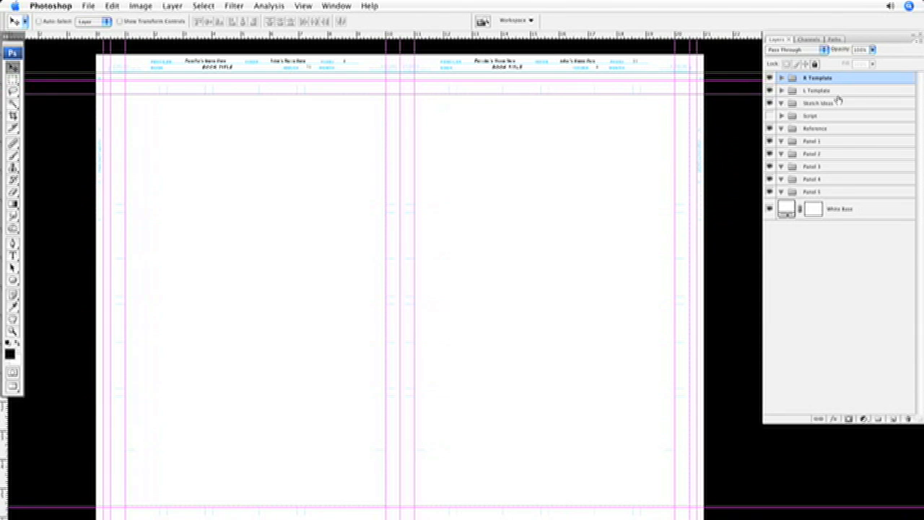
pyautogui.click(820, 89)
pyautogui.write('Templ')
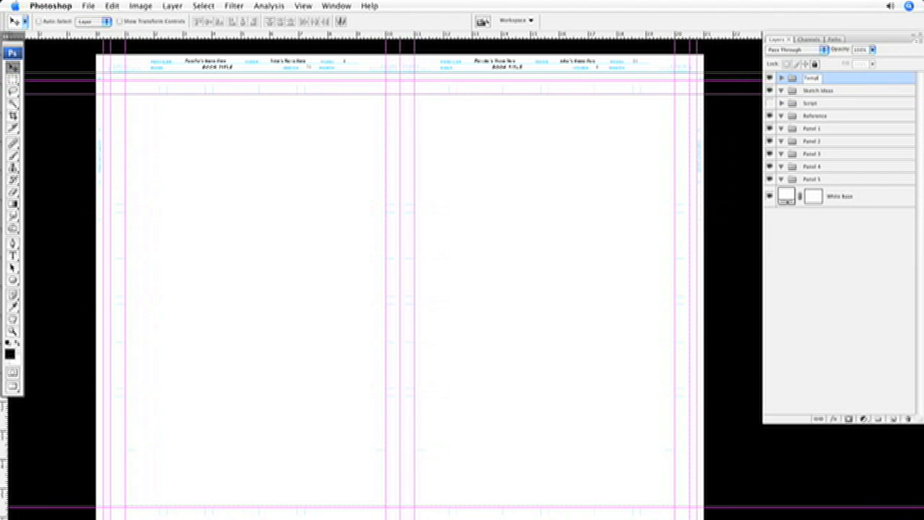
# Finish the combined group as 'Template' and check its nested contents
pyautogui.click(780, 78)
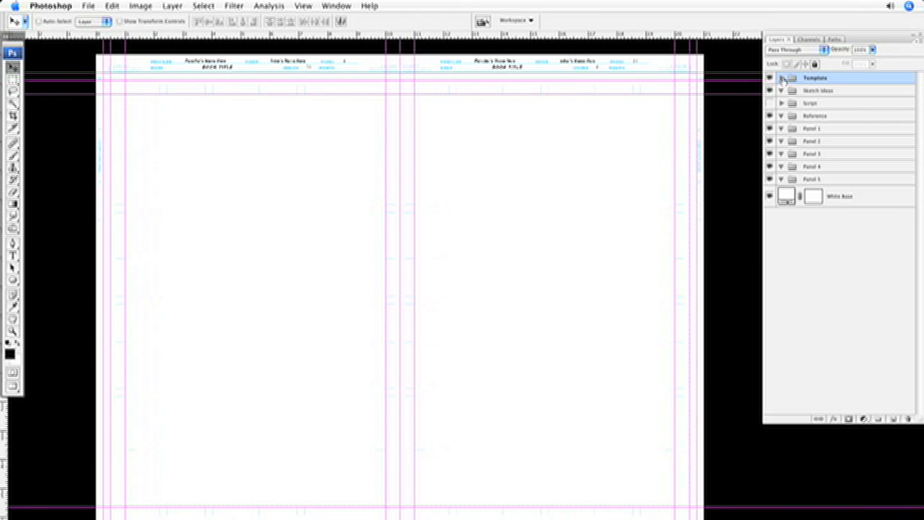
pyautogui.click(779, 78)
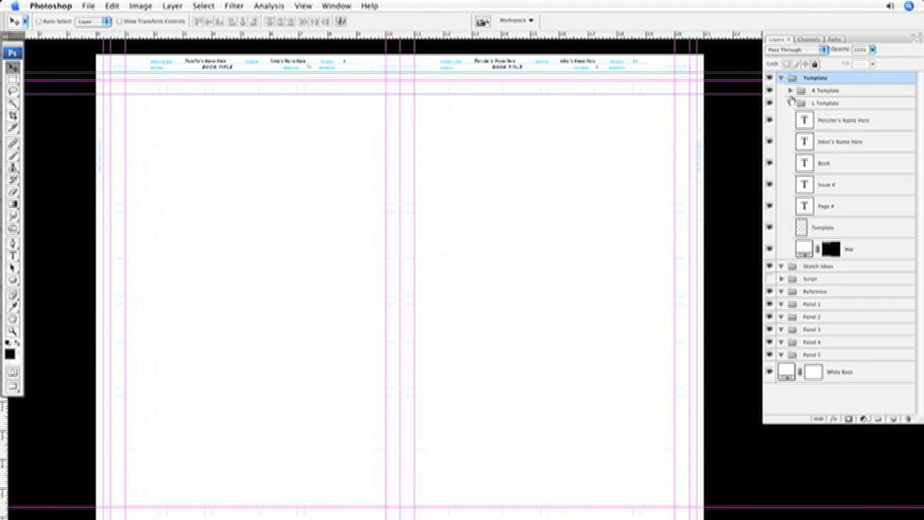
pyautogui.click(781, 78)
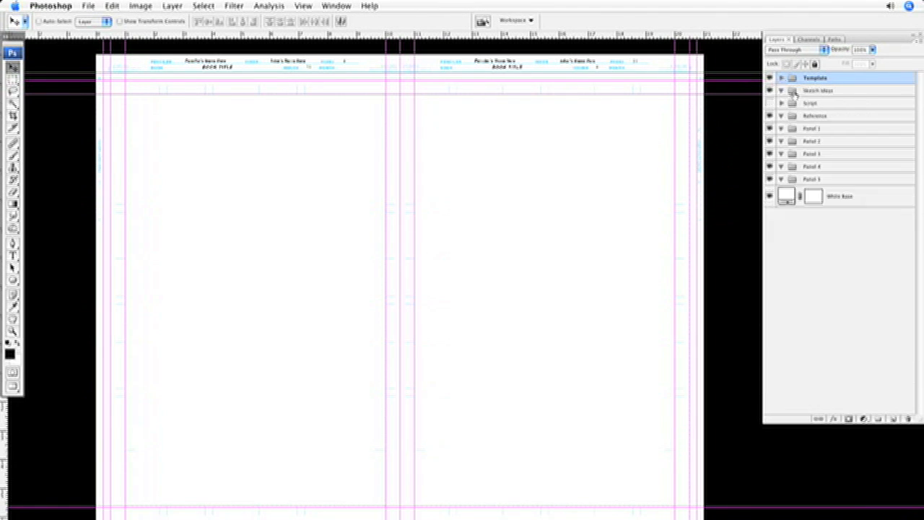
pyautogui.click(781, 78)
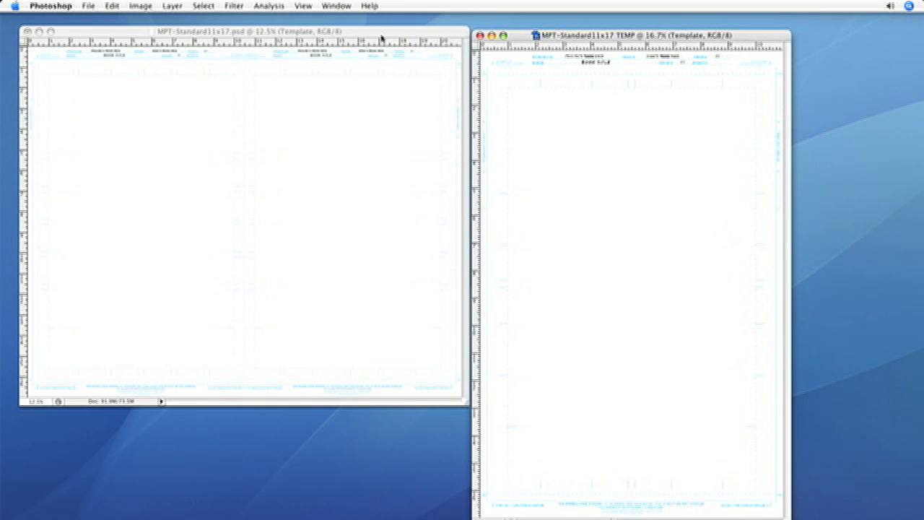
# Close the TEMP document with Don't Save, leaving only the spread open
pyautogui.moveTo(628, 35); pyautogui.dragTo(570, 32)
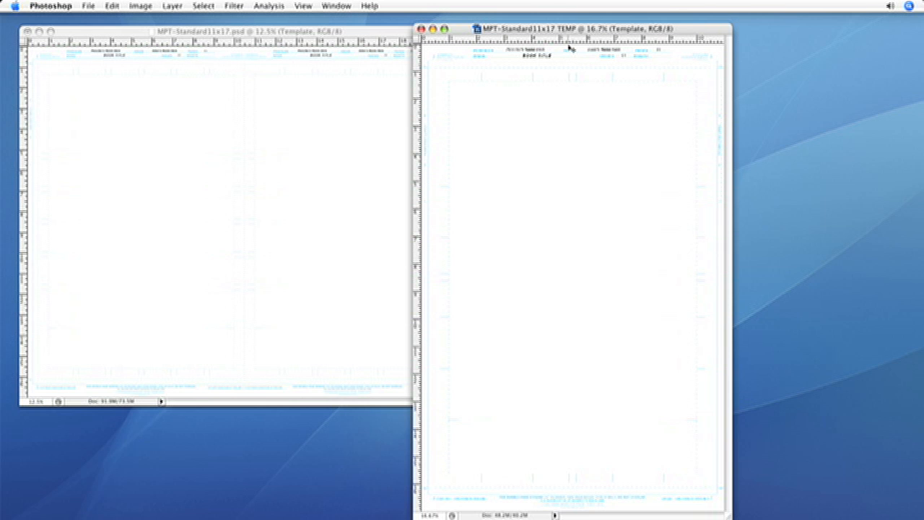
pyautogui.click(419, 28)
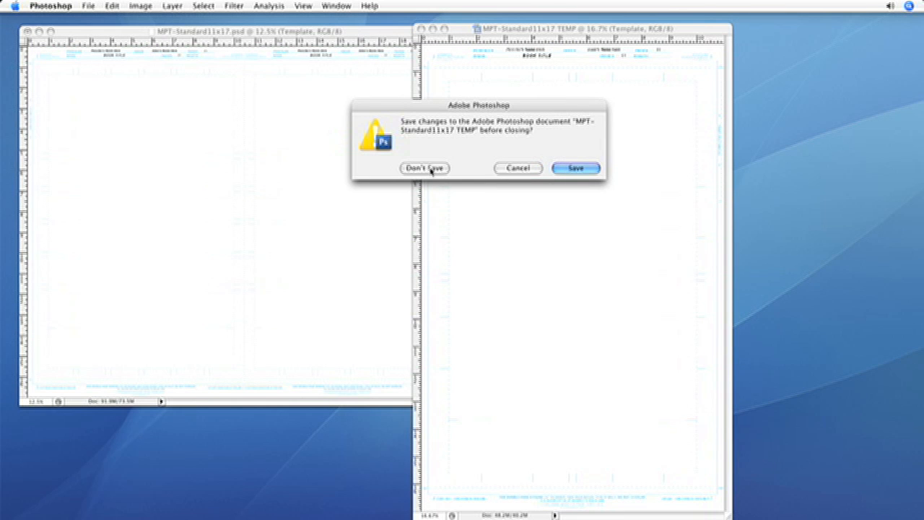
pyautogui.click(424, 167)
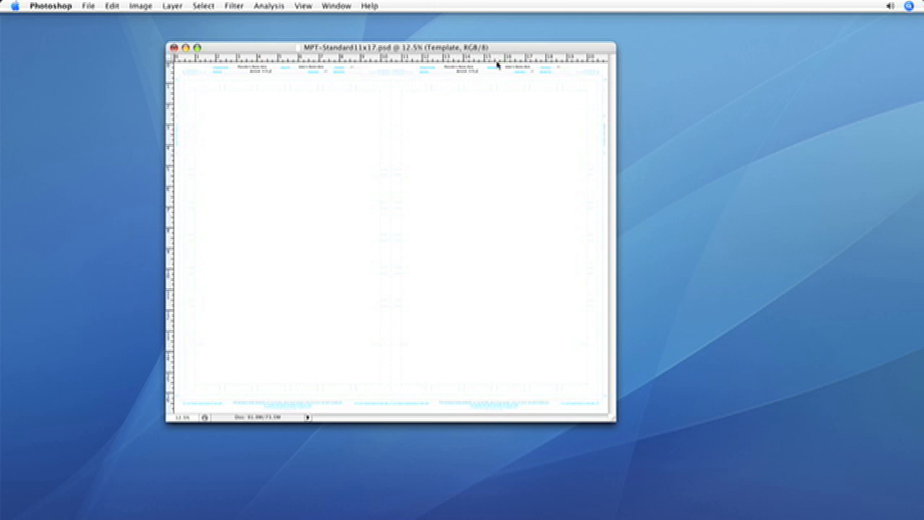
pyautogui.moveTo(366, 107)
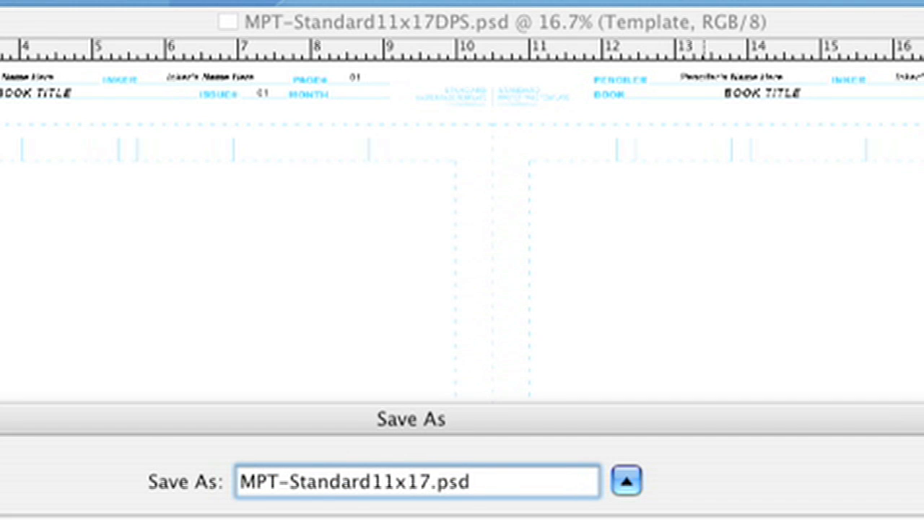
# Name the spread file MPT-Standard11x17DPS.psd in the Save As dialog
pyautogui.write('DPS')
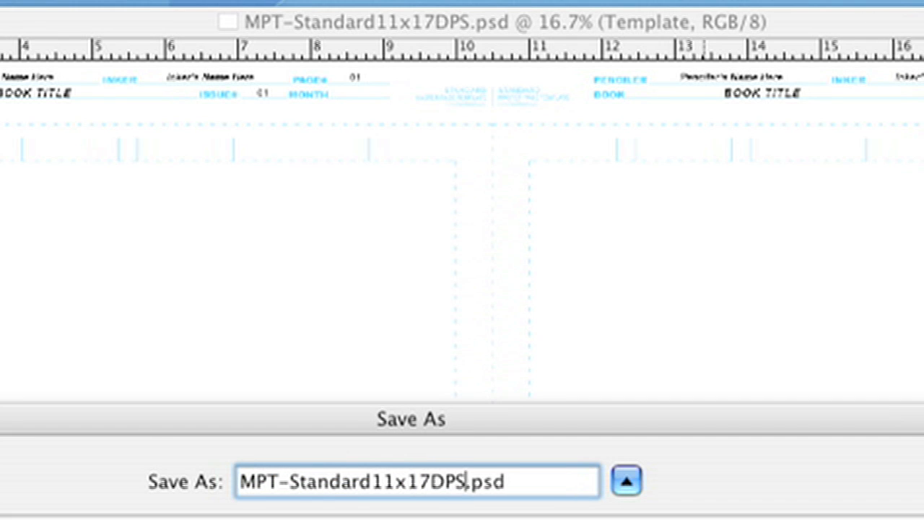